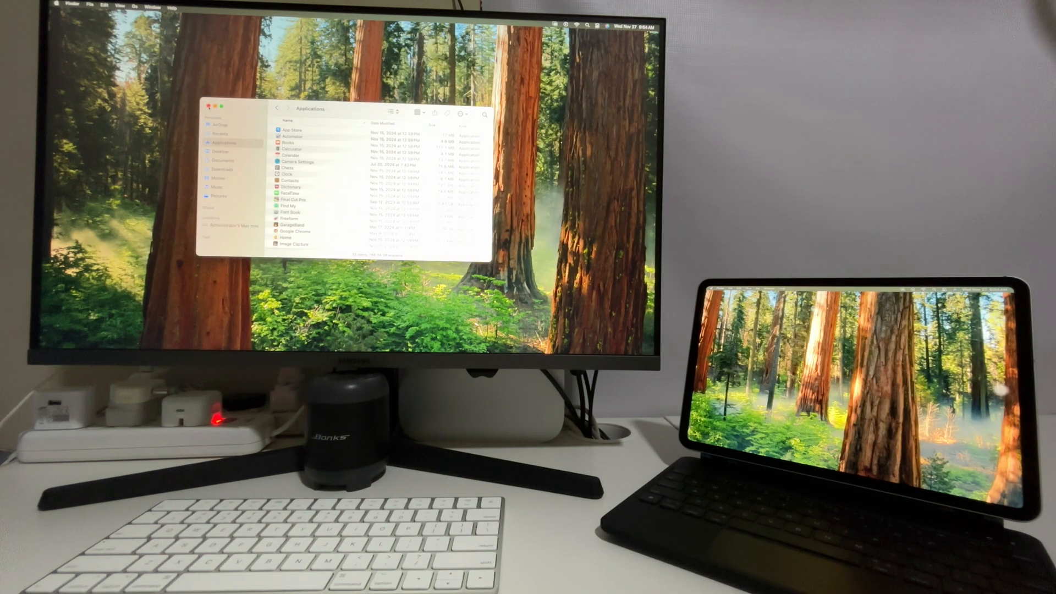
# - Show the iPad Pro 11 listed in Screen Mirroring with Use As Extended Display checked
pyautogui.click(208, 107)
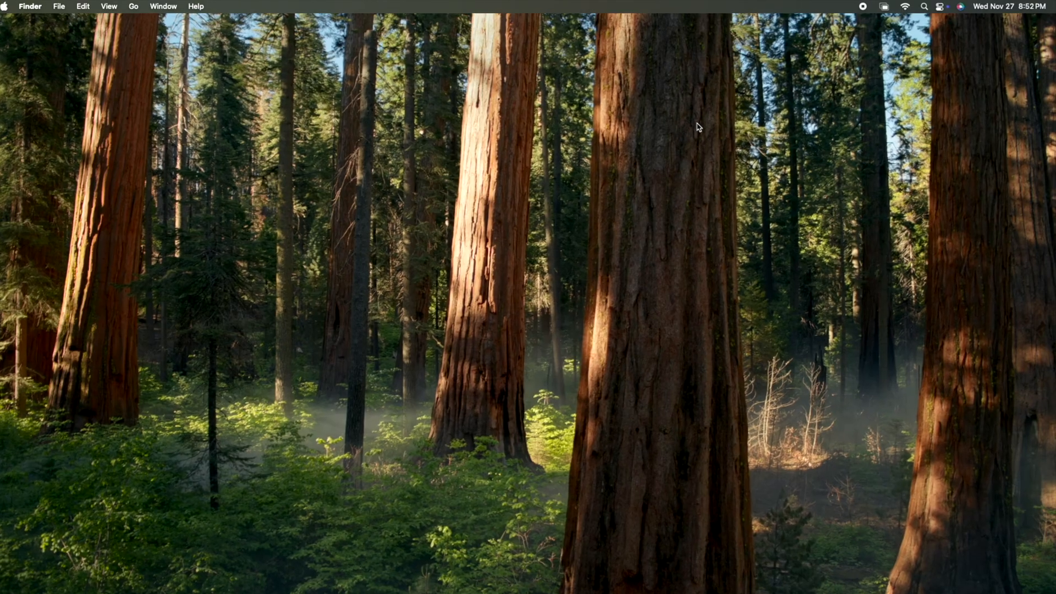
pyautogui.click(910, 7)
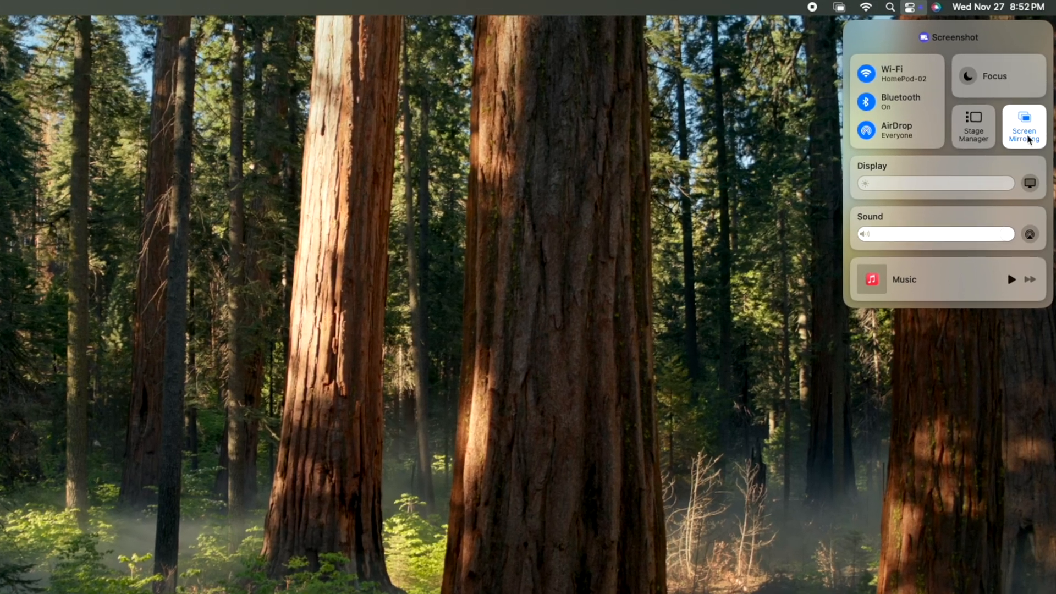
pyautogui.click(1023, 127)
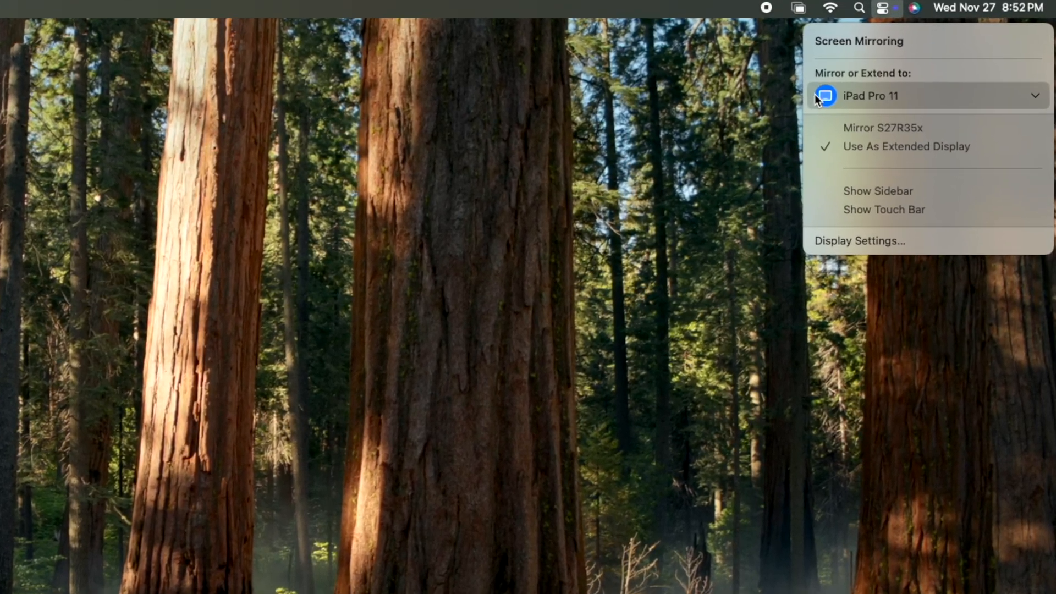
pyautogui.click(926, 96)
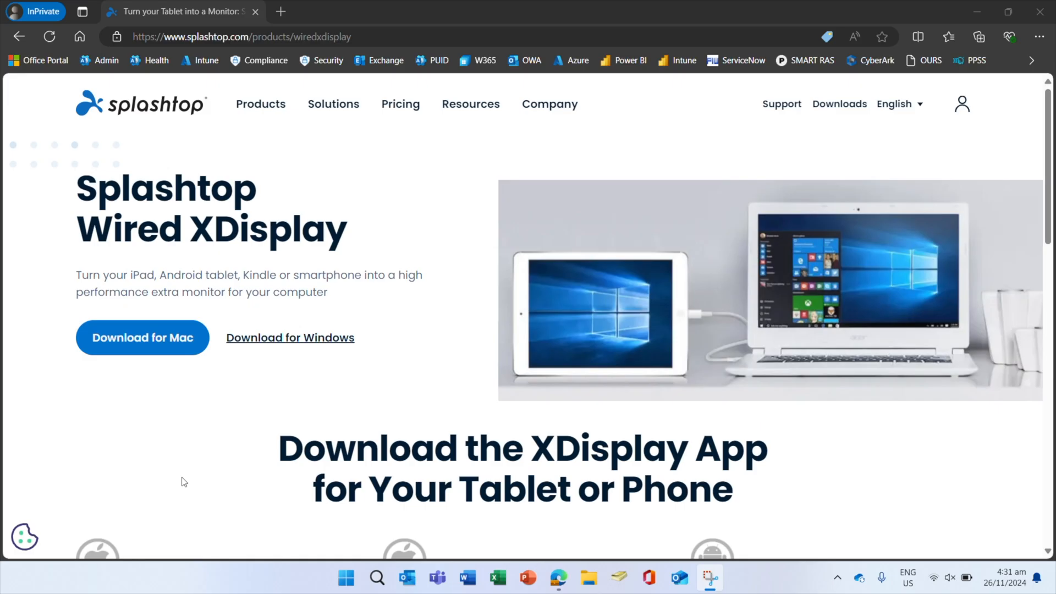
pyautogui.moveTo(298, 357)
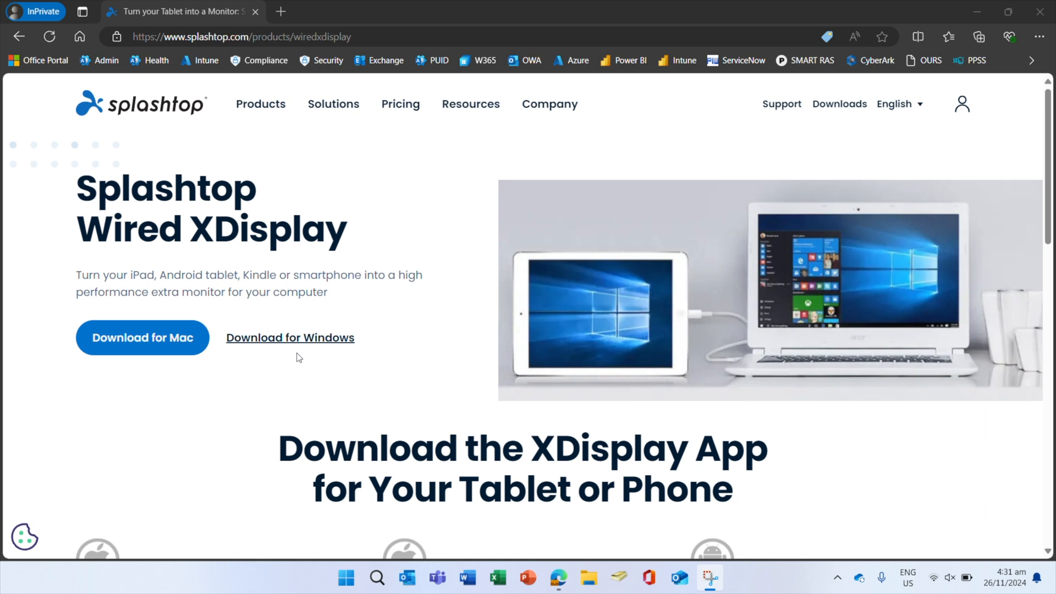
pyautogui.moveTo(290, 338)
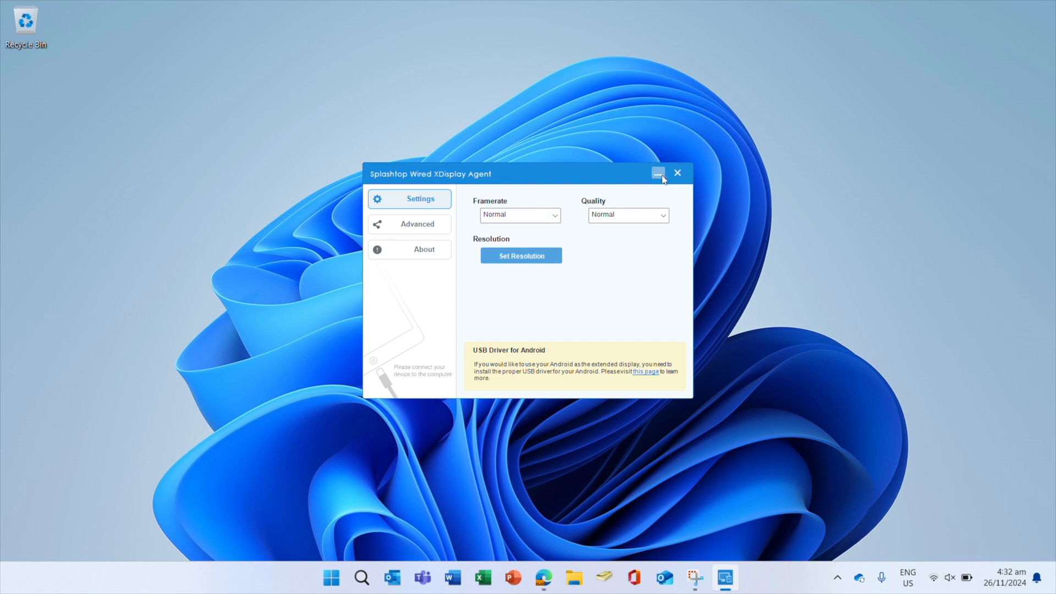
# - Minimize the agent window, leaving Framerate and Quality at Normal while it waits for a device
pyautogui.click(657, 173)
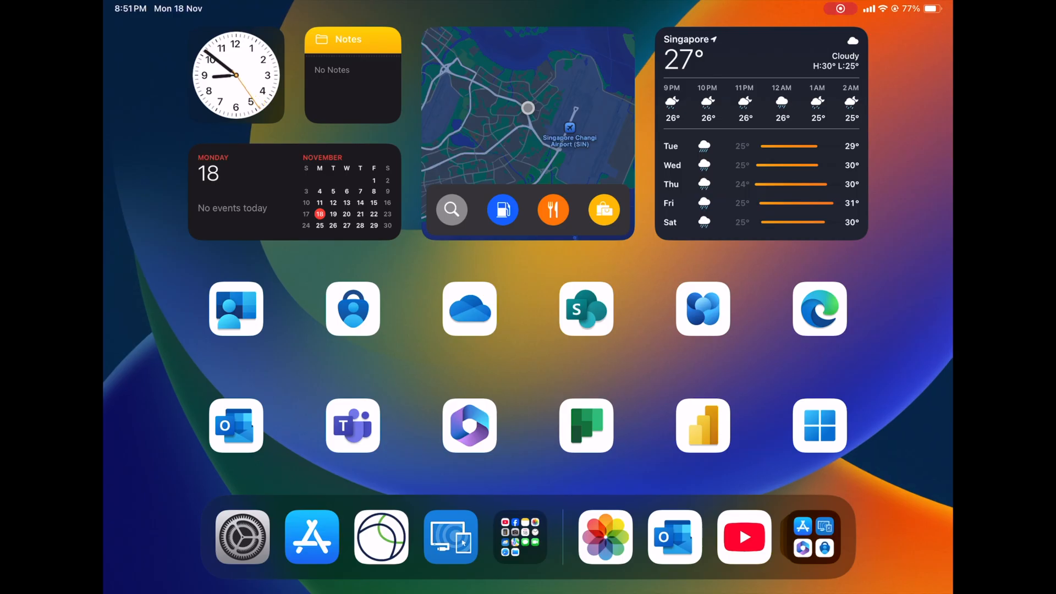
# - Search the App Store for 'splashtop' and open the Splashtop Wired XDisplay HD listing
pyautogui.click(311, 536)
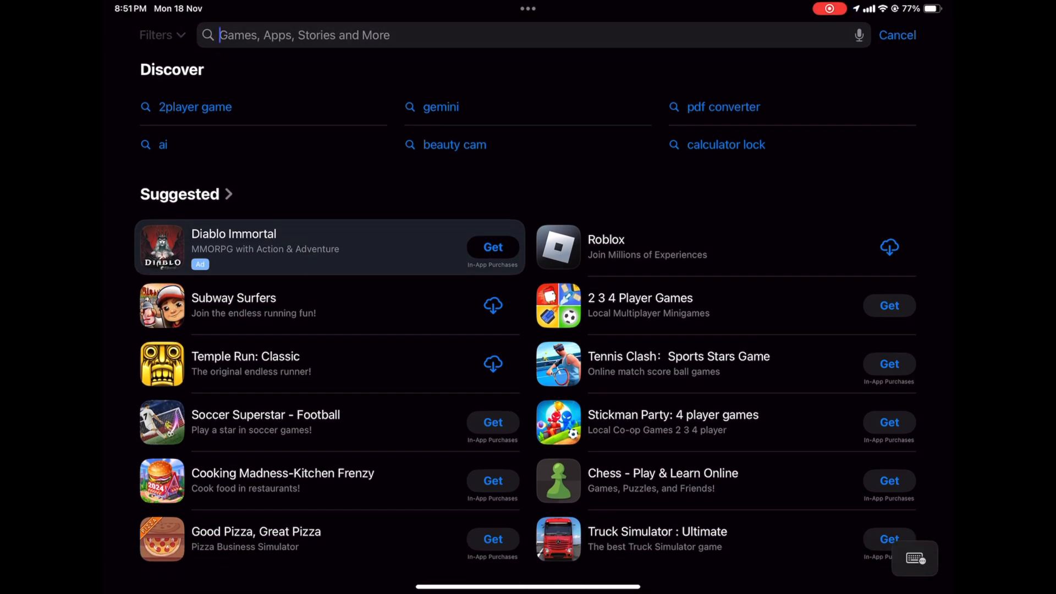
pyautogui.write('splashtop')
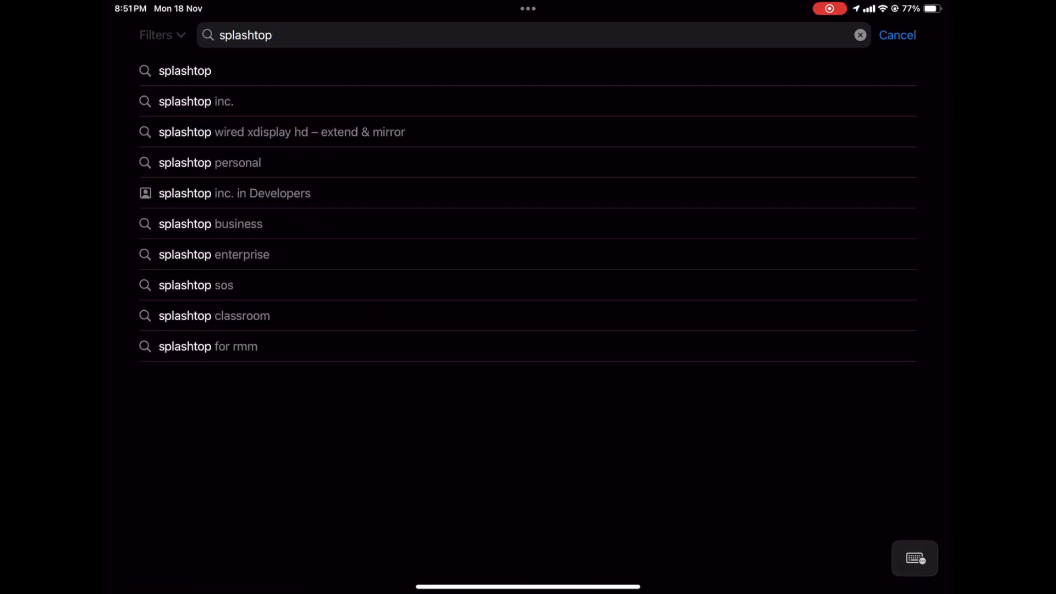
pyautogui.click(281, 131)
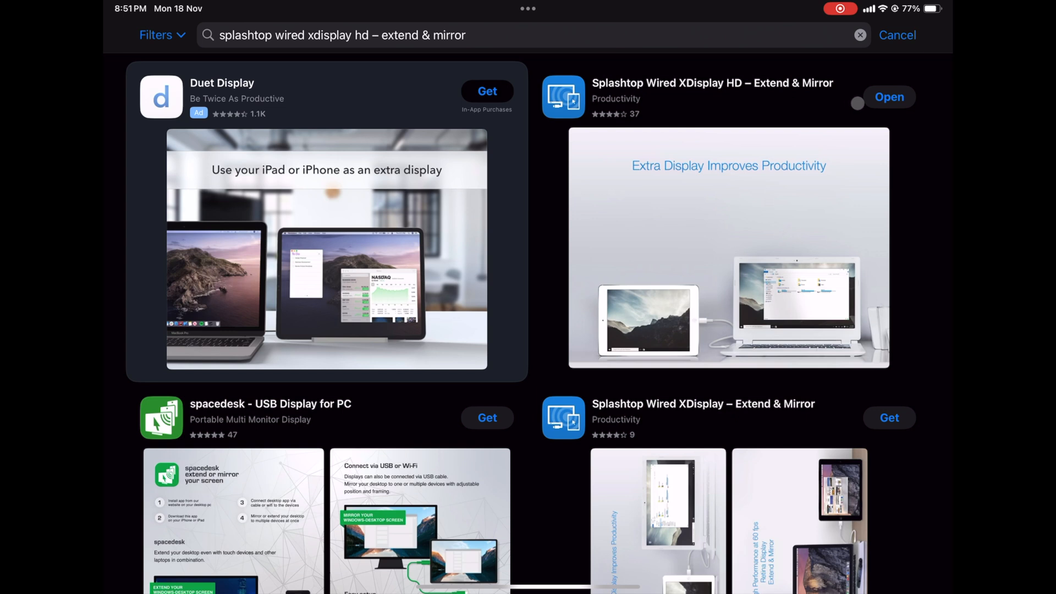
pyautogui.click(712, 82)
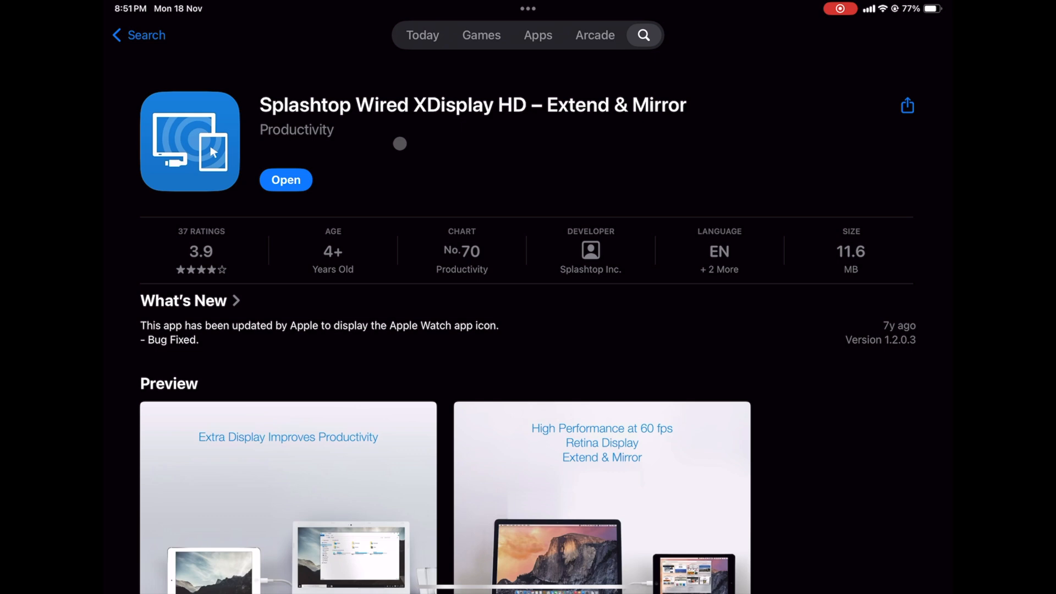
# - Launch Splashtop Wired XDisplay HD from its App Store page so it waits for the cable connection
pyautogui.click(285, 179)
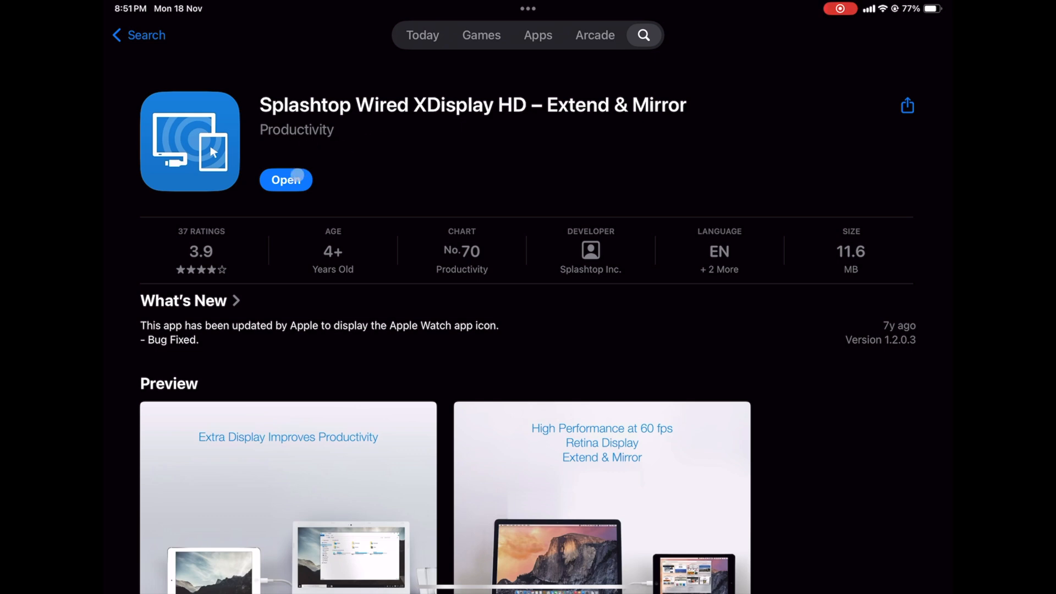
pyautogui.click(285, 180)
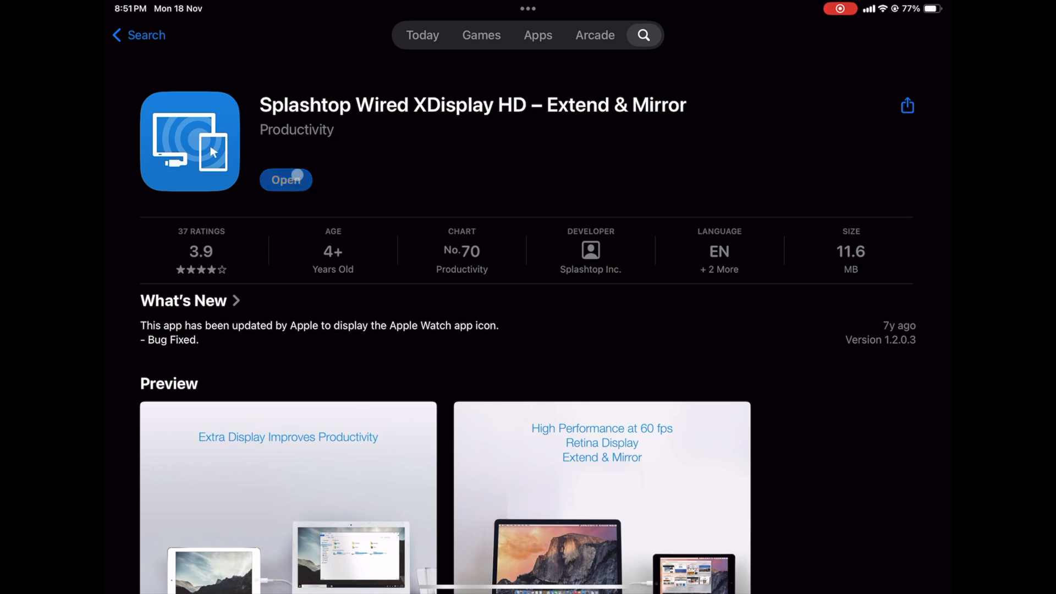
pyautogui.click(284, 179)
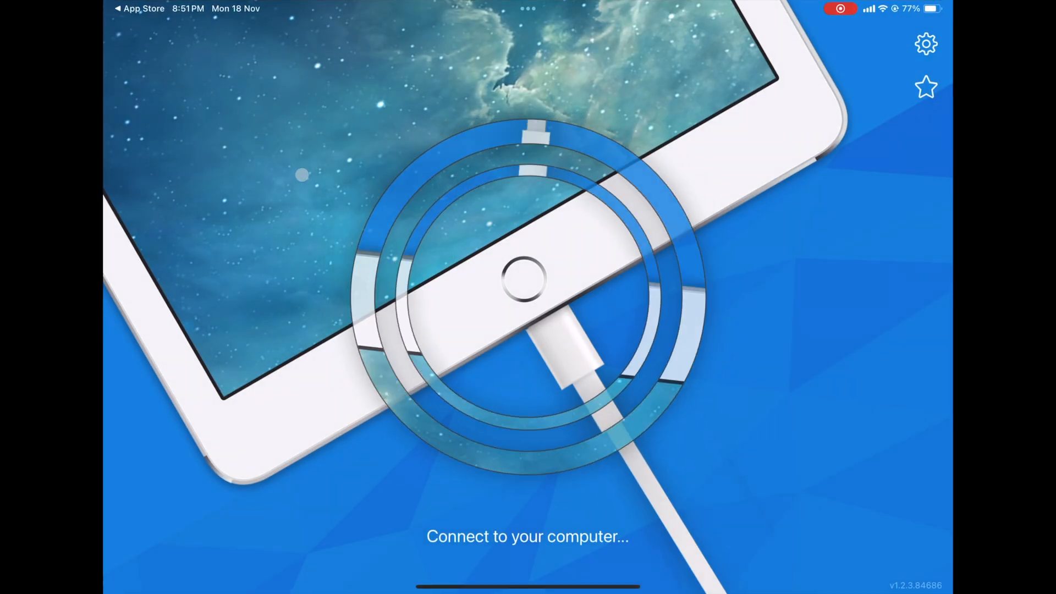